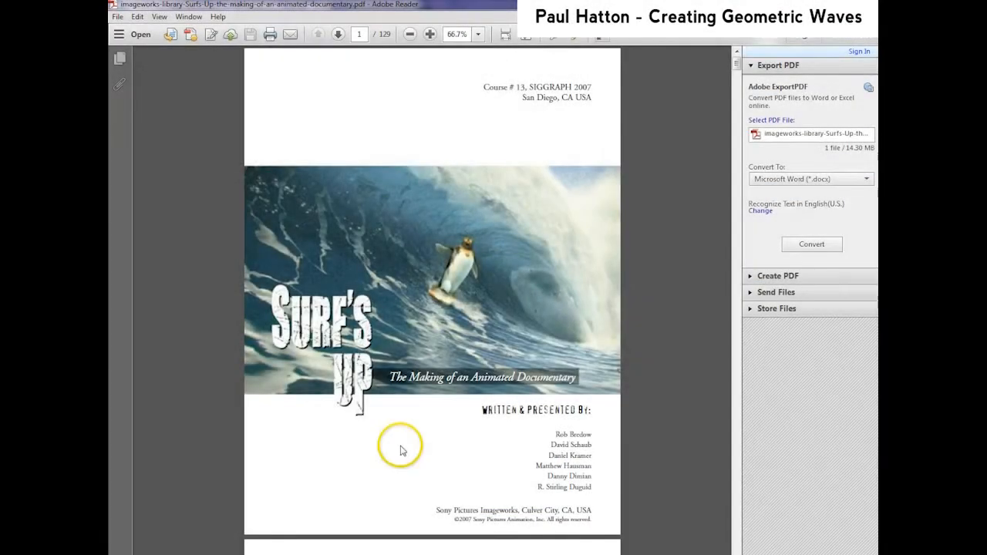
{"action": "mouse_move", "coordinate": [383, 358]}
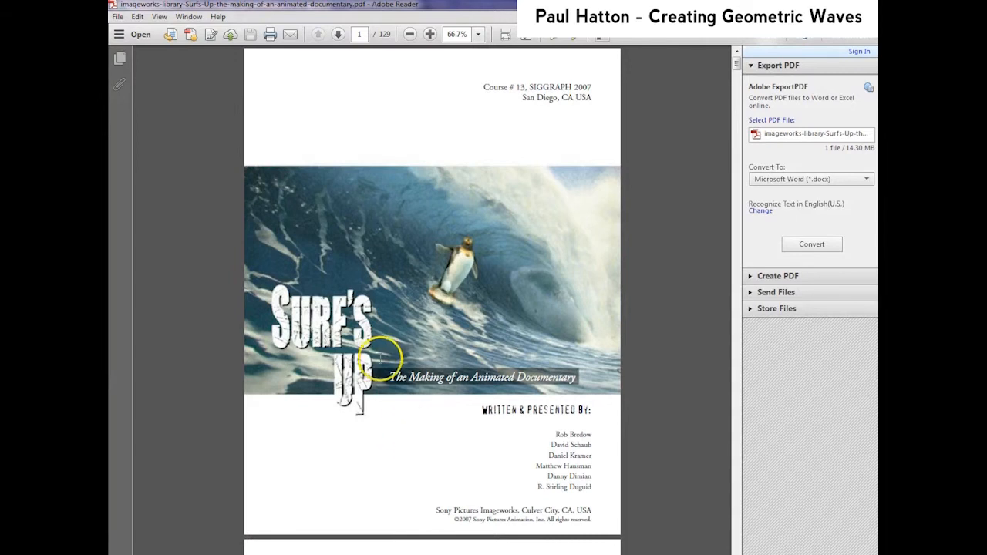
{"action": "mouse_move", "coordinate": [434, 360]}
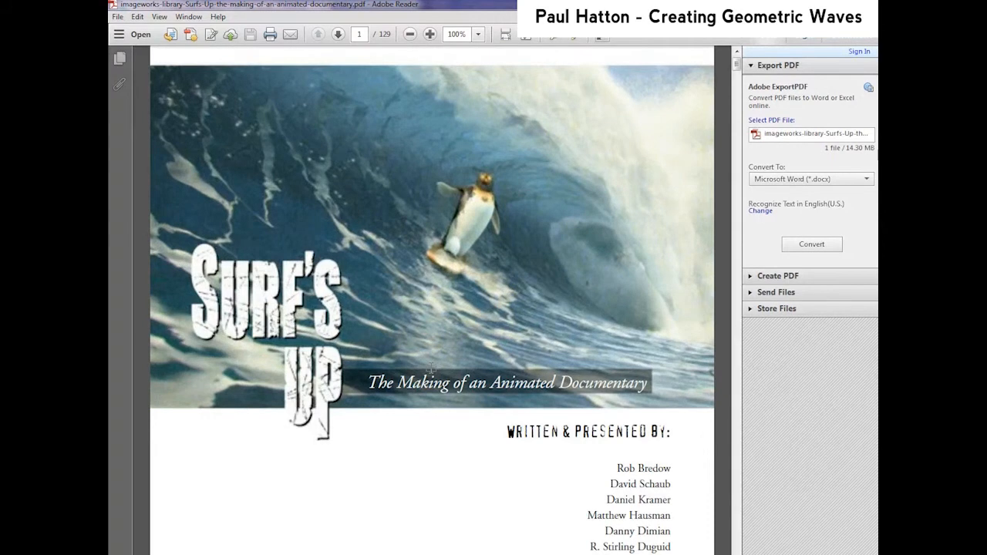
Scroll down to section 4.4.1 Wave Geometry and its stacked wave-curve profiles figure
{"action": "scroll", "scroll_direction": "down", "scroll_amount": 3}
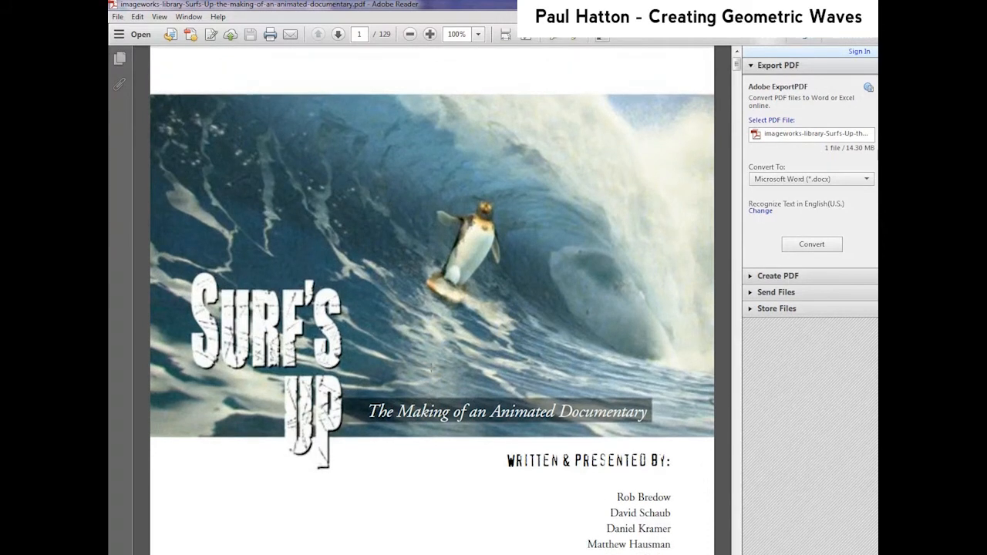
{"action": "scroll", "scroll_direction": "down", "scroll_amount": 3}
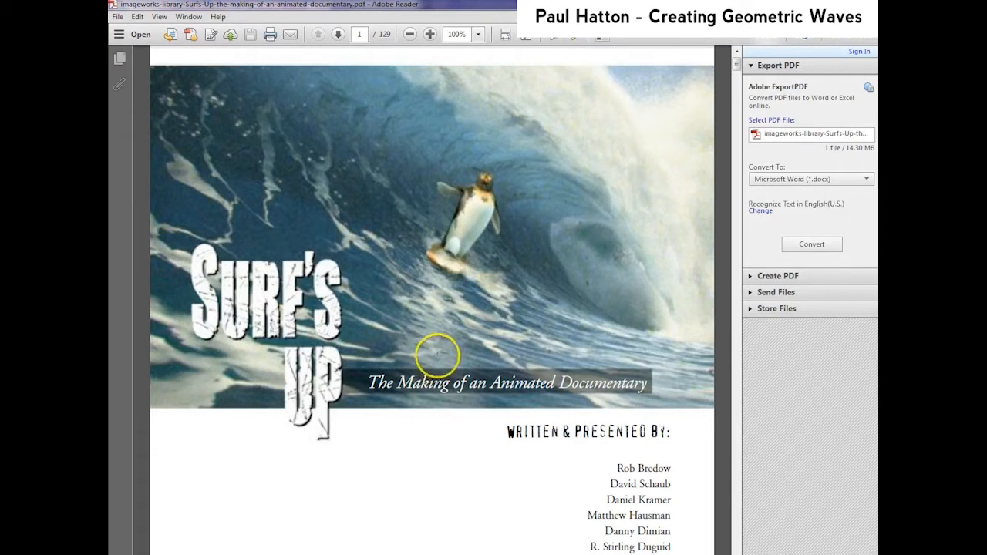
{"action": "mouse_move", "coordinate": [455, 318]}
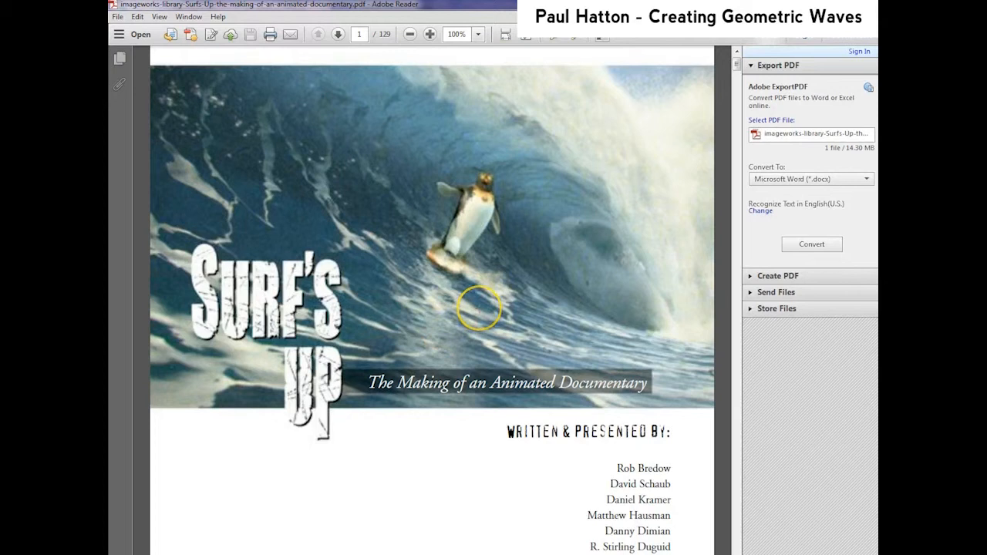
{"action": "mouse_move", "coordinate": [389, 58]}
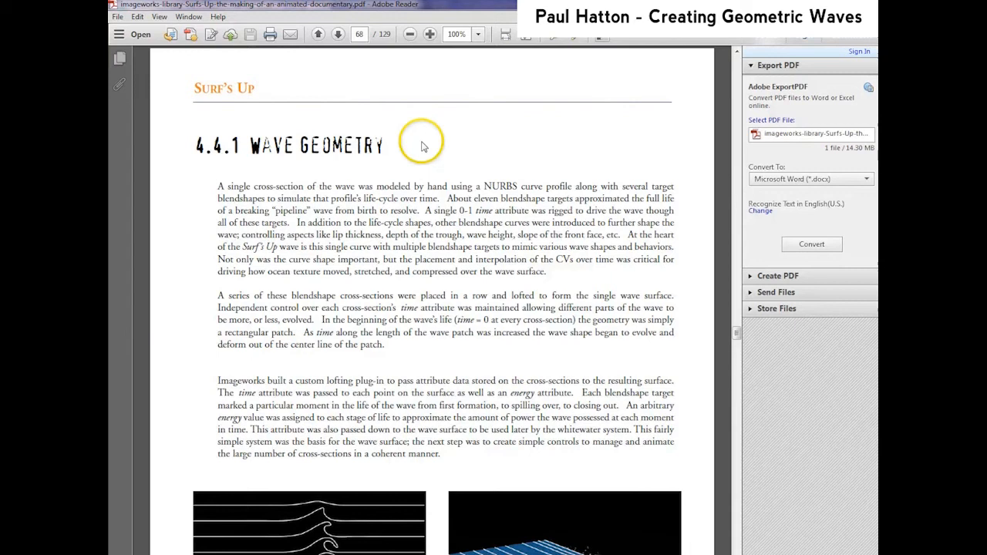
{"action": "scroll", "scroll_direction": "down", "scroll_amount": 3}
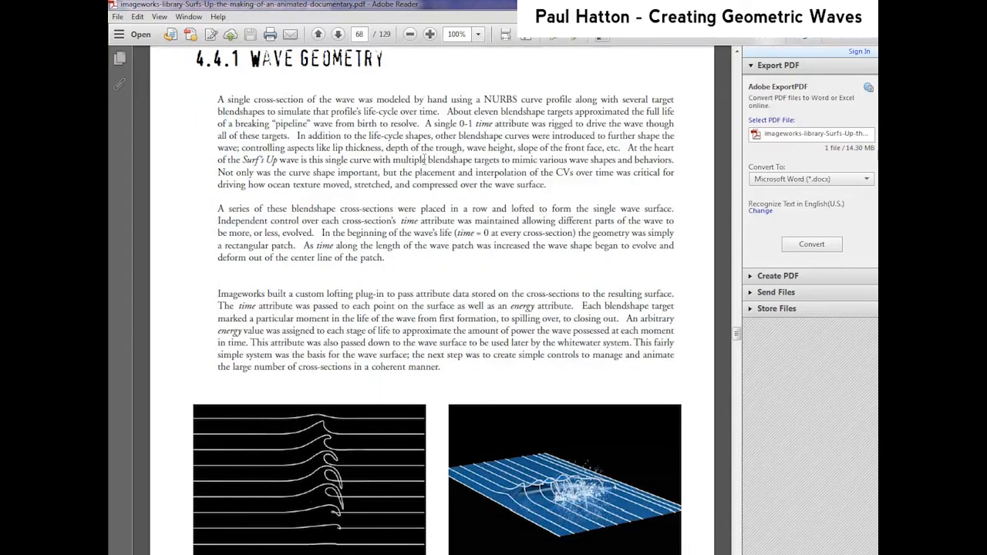
{"action": "scroll", "scroll_direction": "down", "scroll_amount": 3}
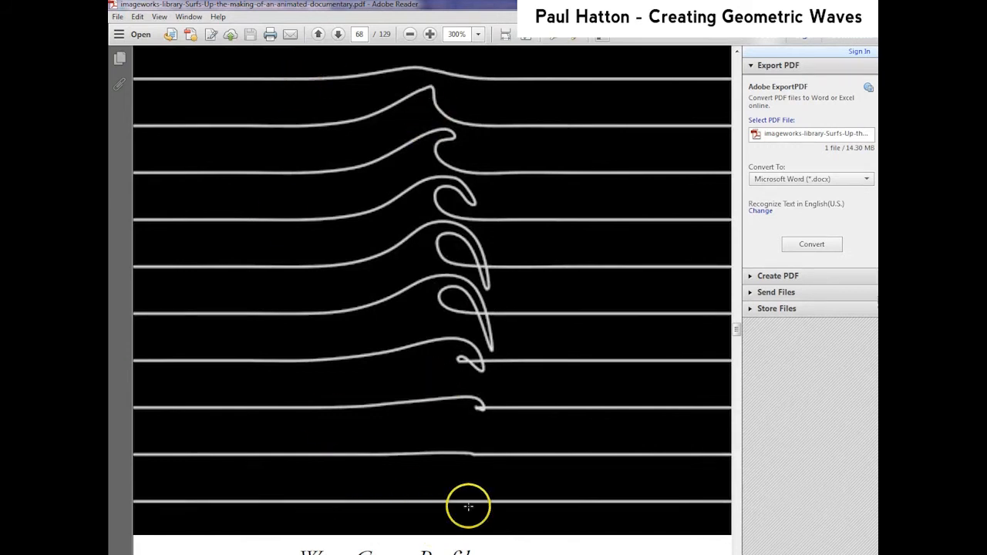
{"action": "mouse_move", "coordinate": [469, 408]}
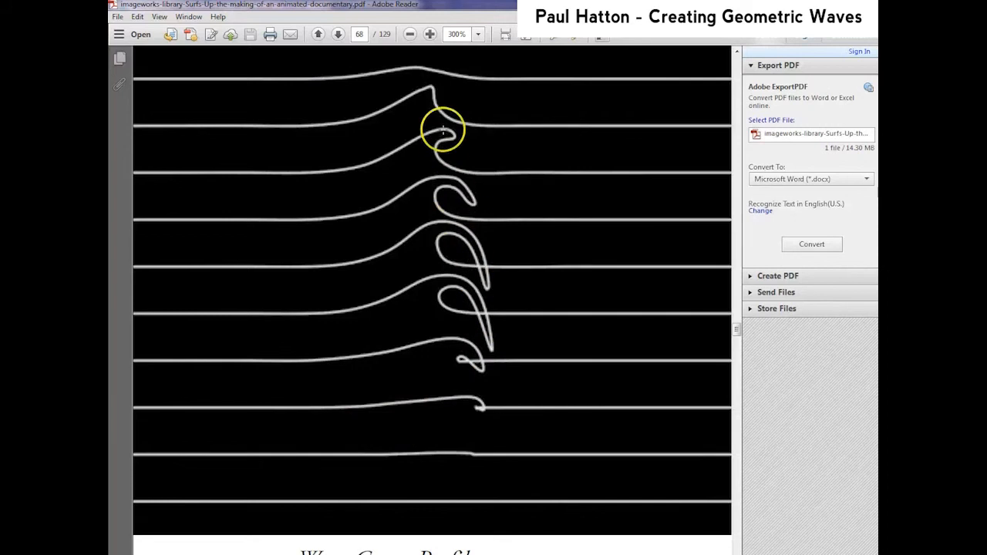
{"action": "mouse_move", "coordinate": [475, 179]}
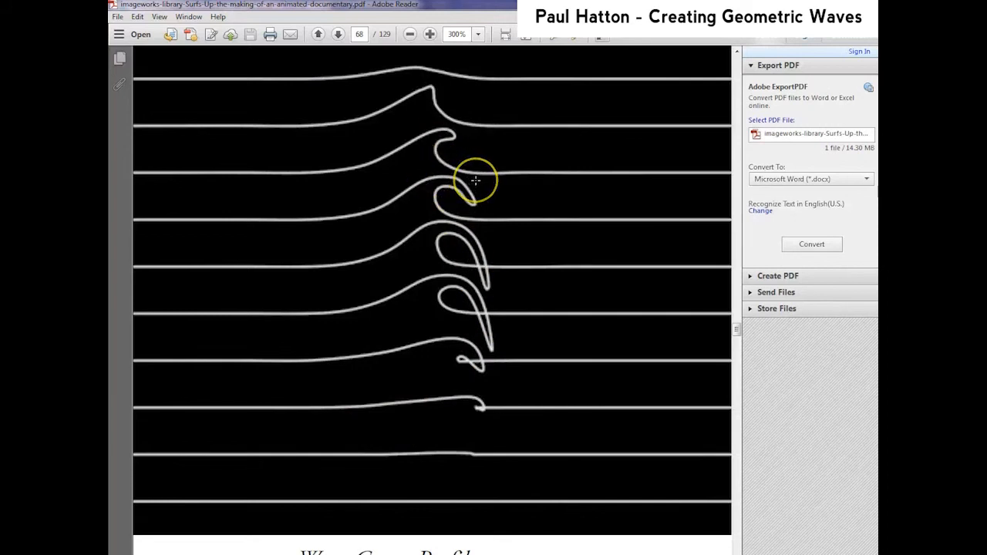
{"action": "mouse_move", "coordinate": [460, 197]}
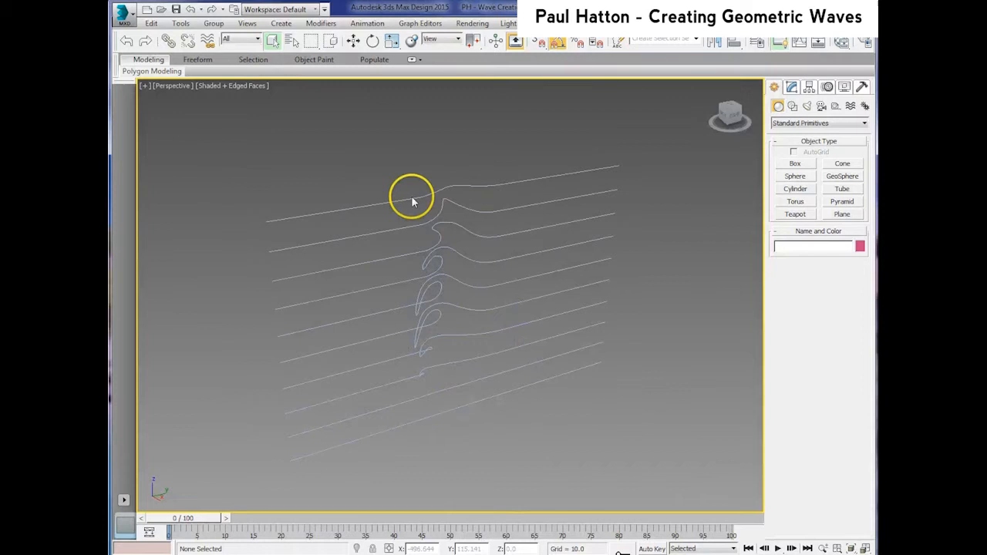
{"action": "left_click", "coordinate": [438, 404]}
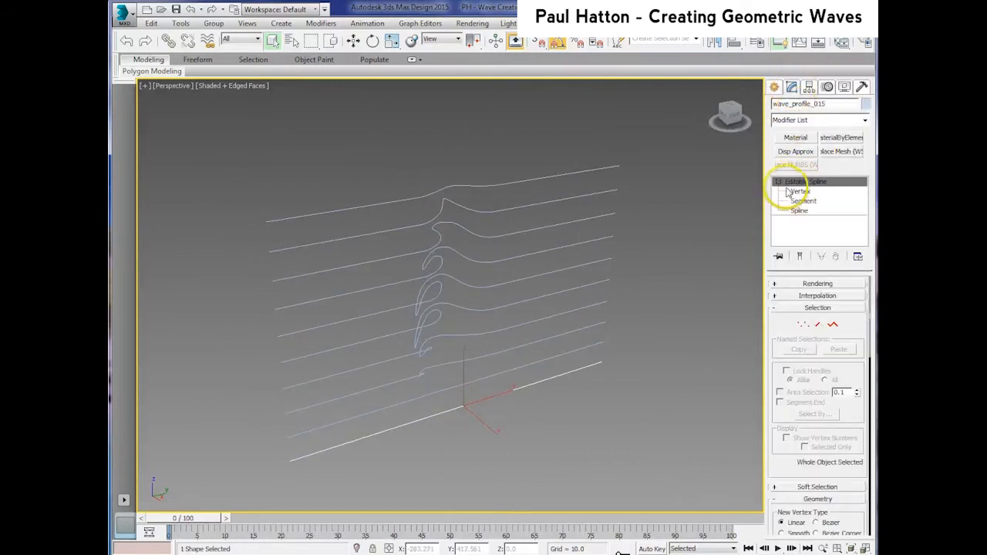
{"action": "left_click", "coordinate": [799, 192]}
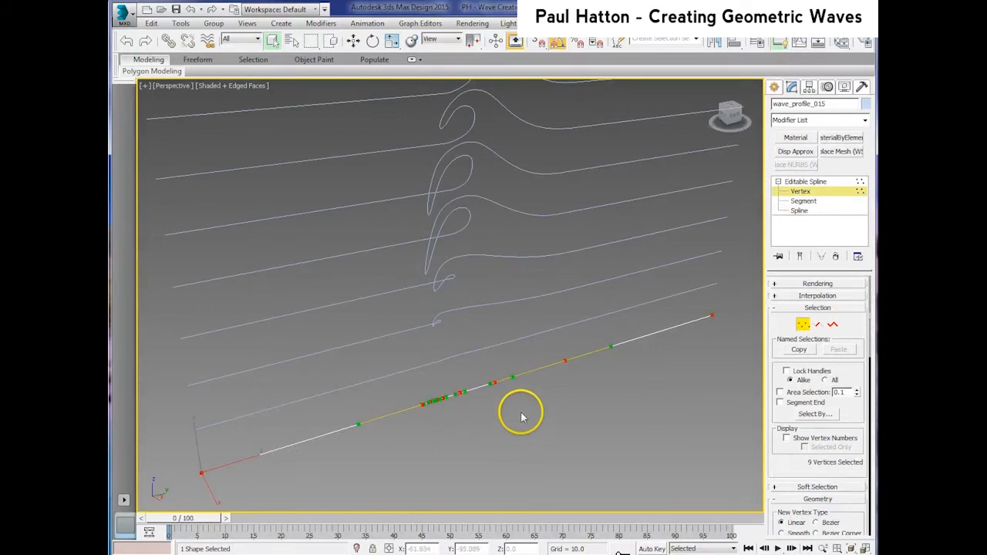
{"action": "mouse_move", "coordinate": [569, 388]}
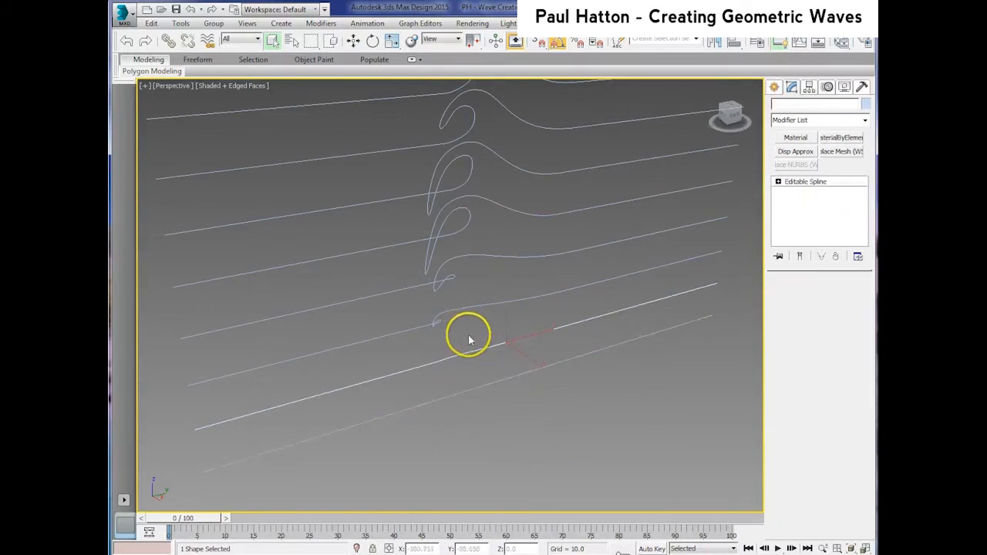
{"action": "left_click", "coordinate": [778, 182]}
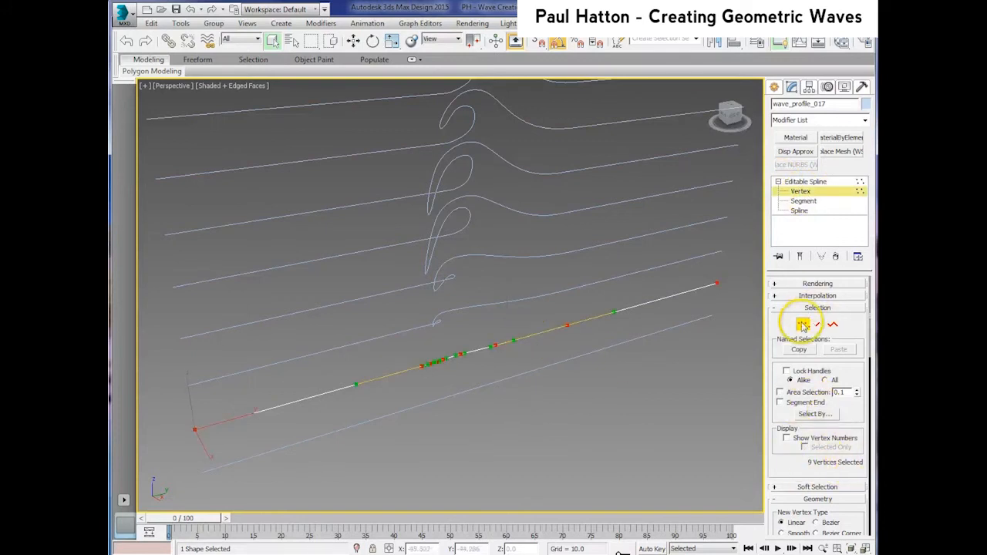
{"action": "left_click", "coordinate": [799, 191]}
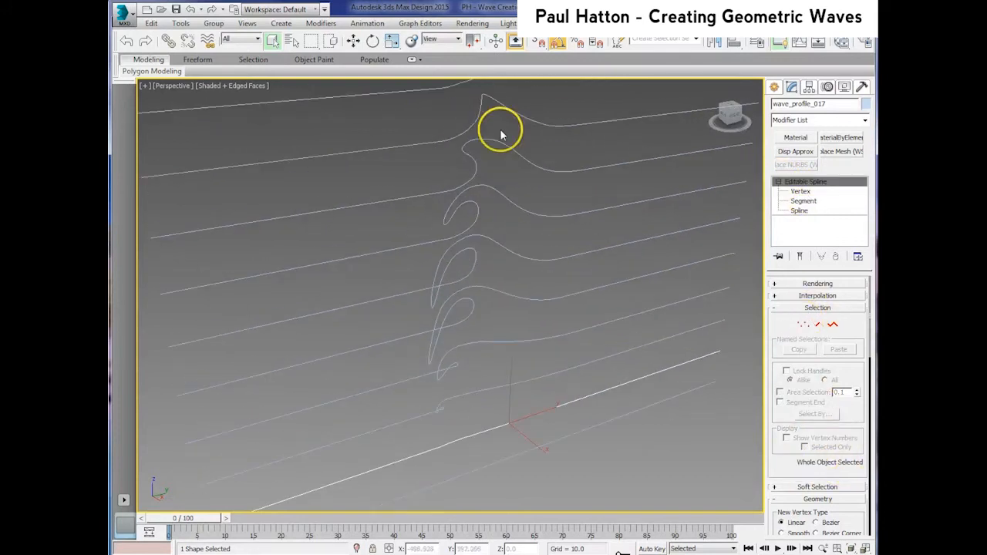
{"action": "left_click", "coordinate": [801, 192]}
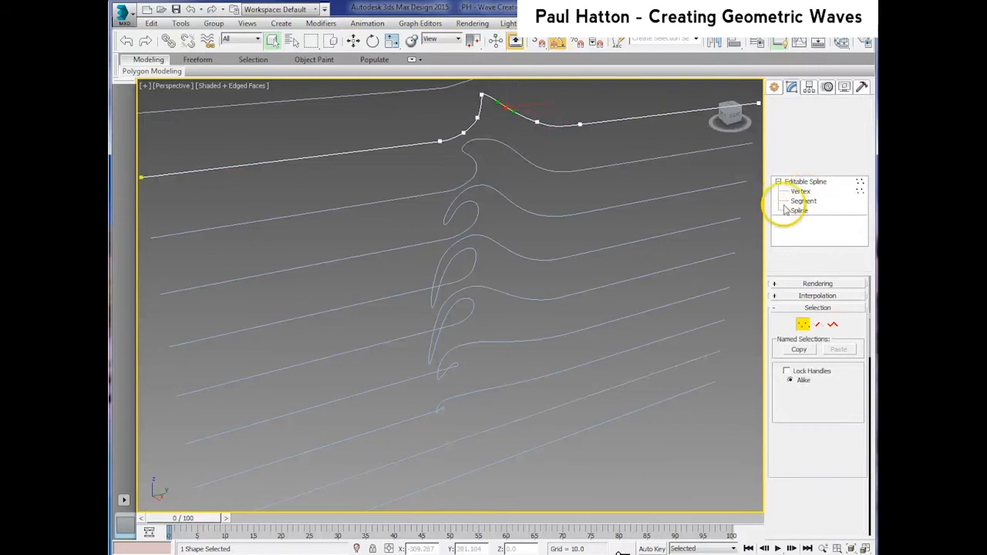
{"action": "left_click", "coordinate": [800, 191]}
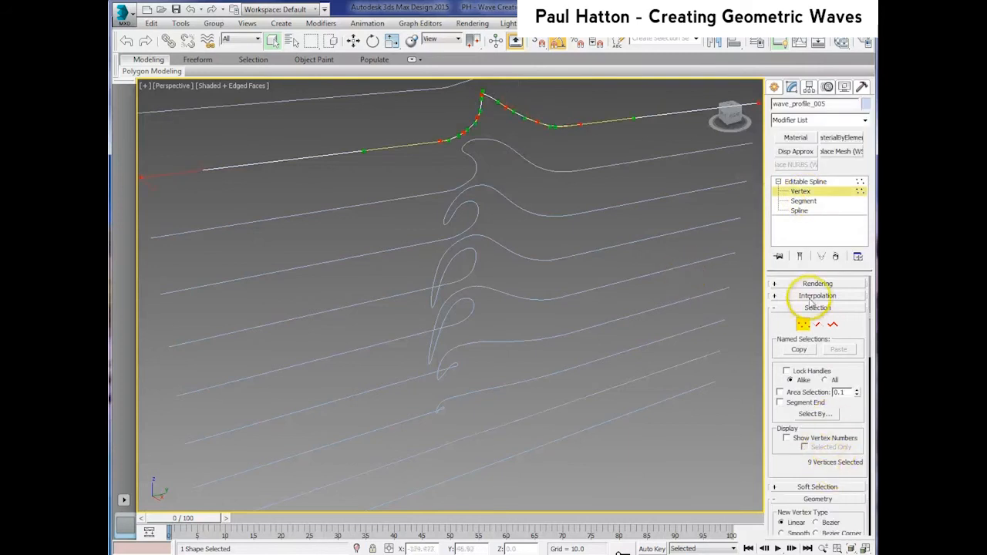
{"action": "left_click", "coordinate": [552, 241]}
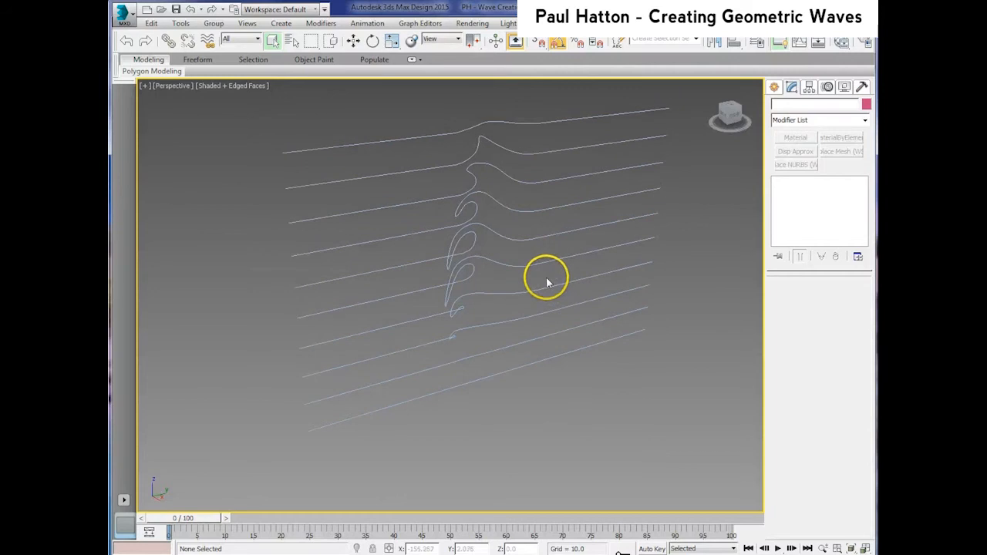
Orbit to isolate the flat spline, then cancel the Load Multiple Targets list without loading
{"action": "left_click_drag", "start_coordinate": [547, 278], "coordinate": [493, 343]}
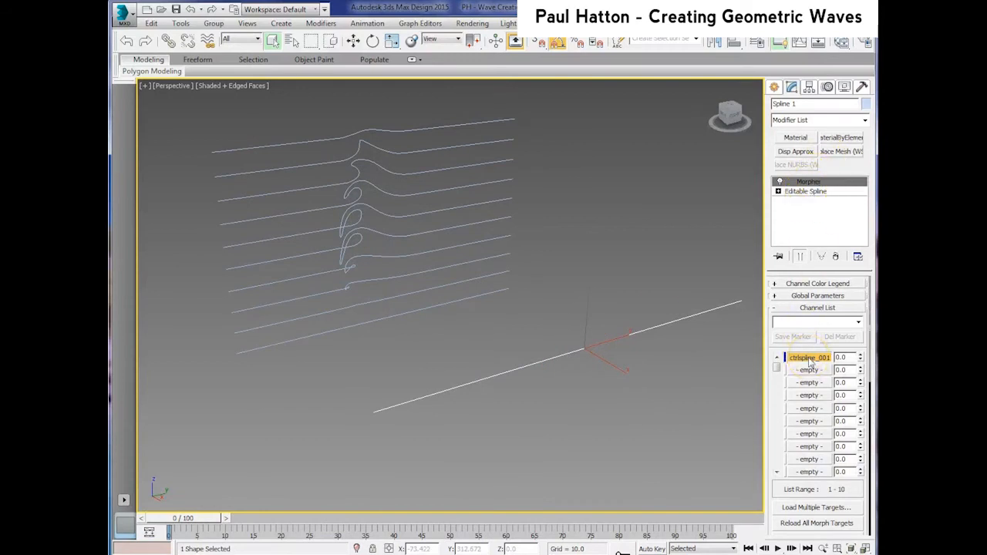
{"action": "mouse_move", "coordinate": [774, 494]}
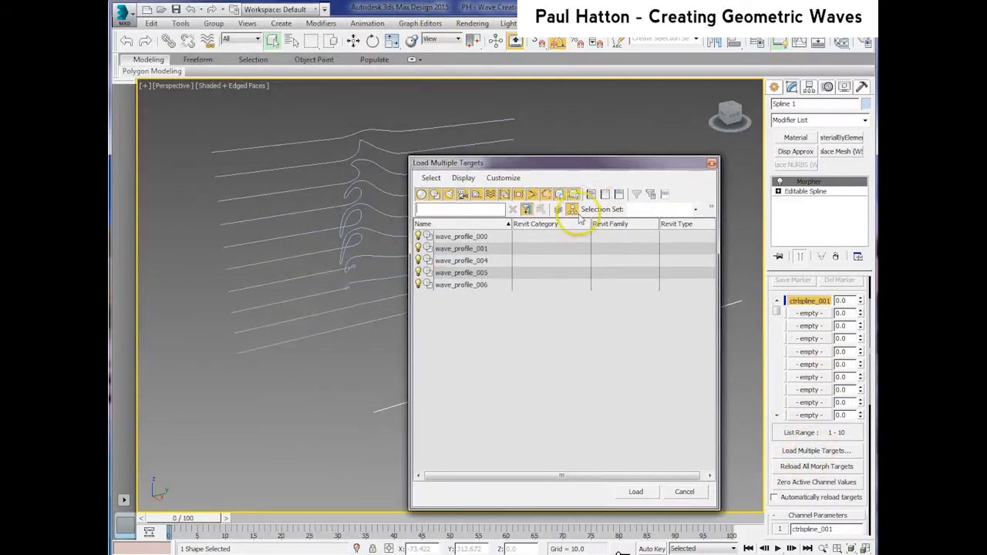
{"action": "mouse_move", "coordinate": [478, 279]}
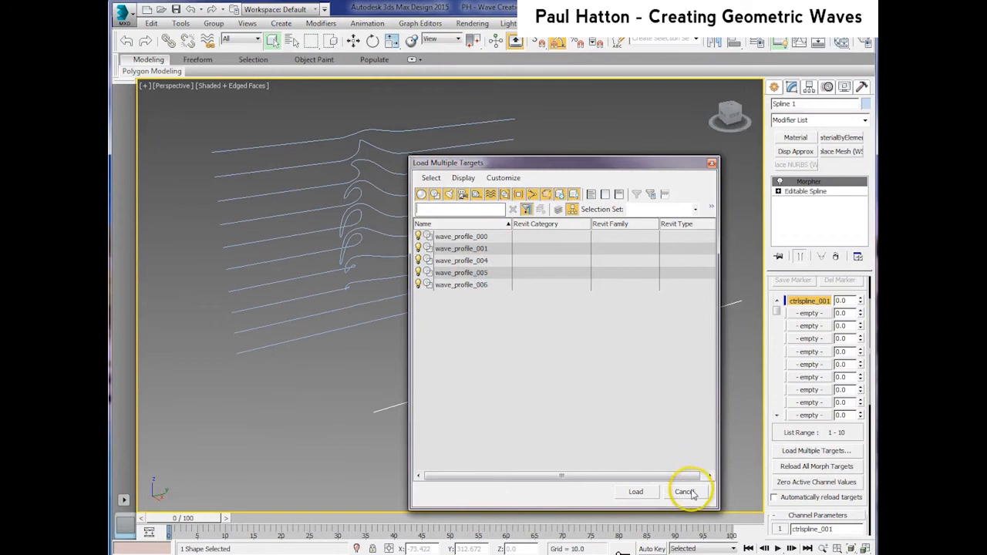
{"action": "left_click", "coordinate": [684, 490]}
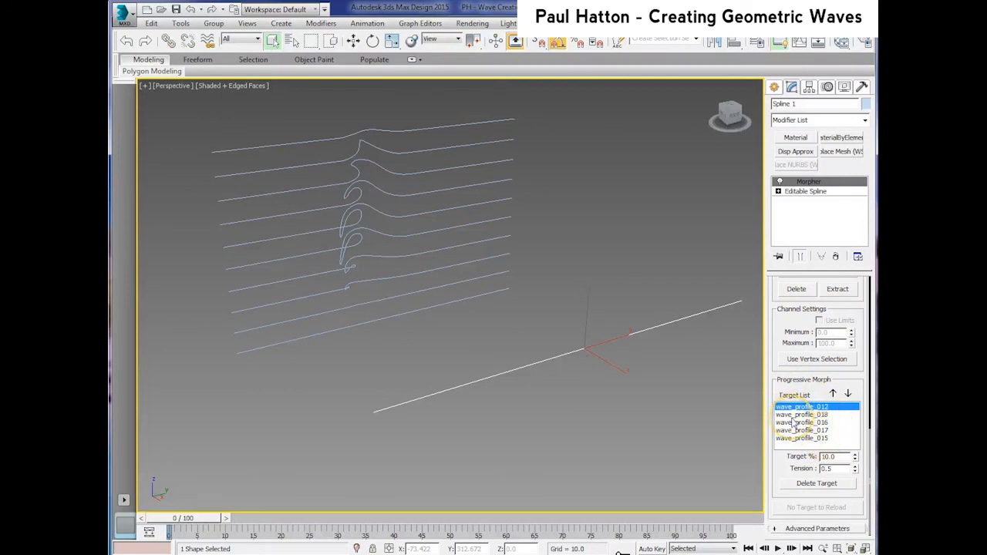
{"action": "mouse_move", "coordinate": [547, 336]}
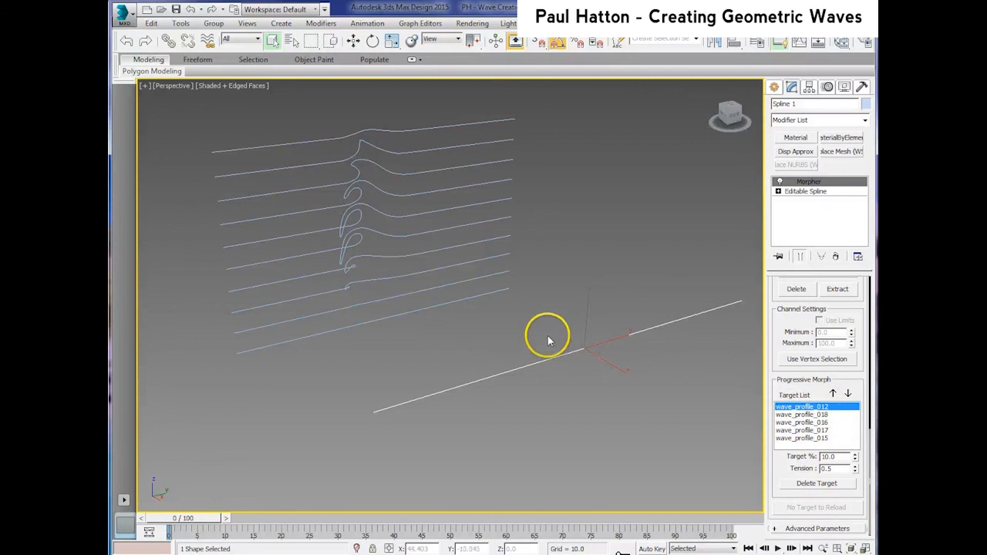